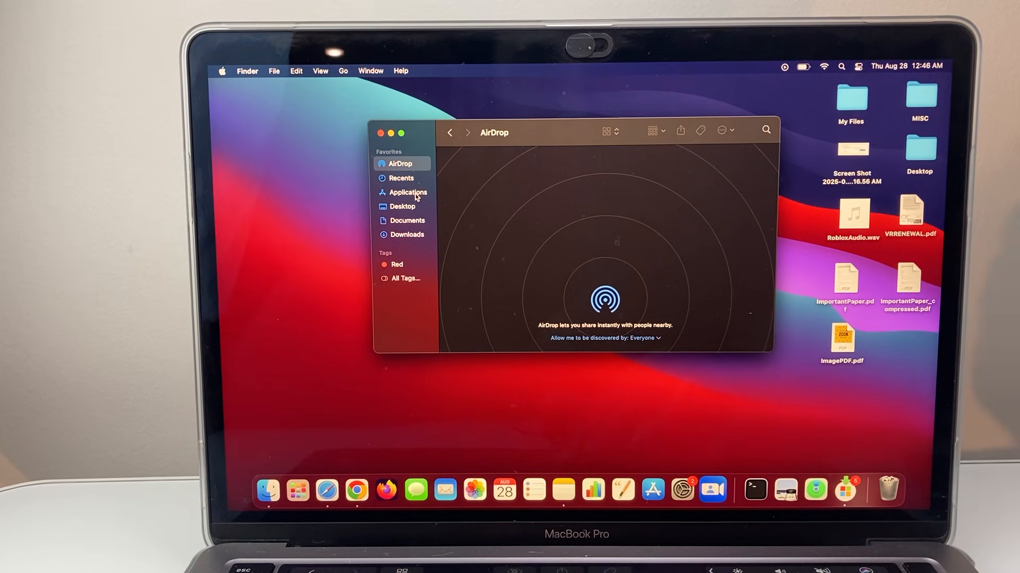
Step: Show the Applications folder scrolled down to zoom.us at the end of the list
{"action": "left_click", "coordinate": [408, 192]}
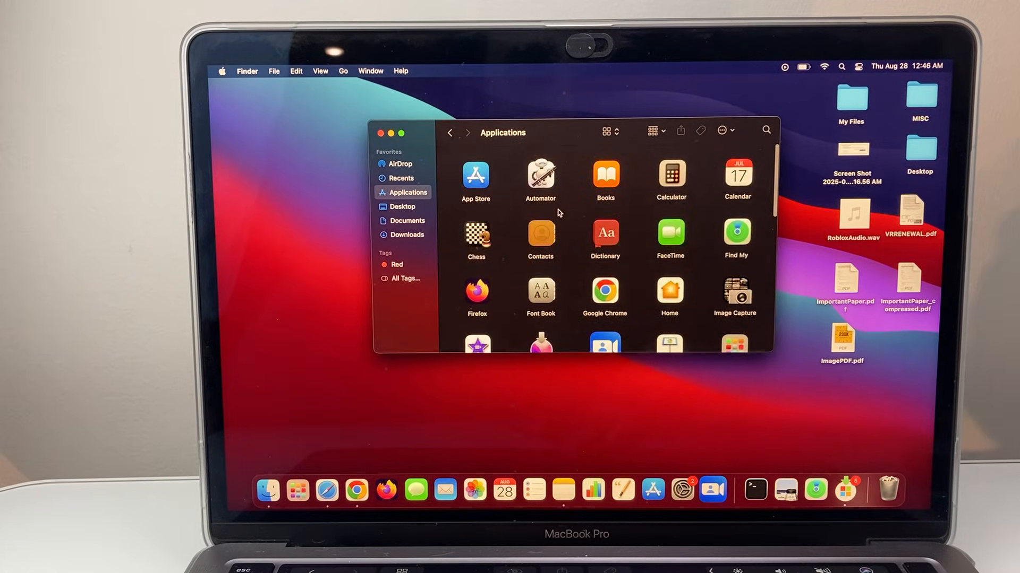
{"action": "scroll", "scroll_direction": "down", "scroll_amount": 3}
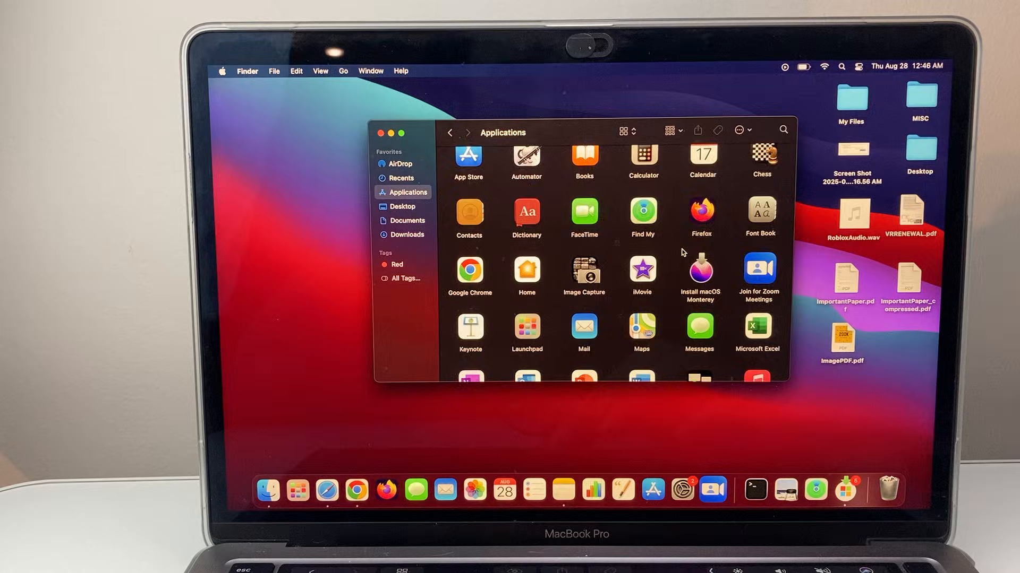
{"action": "scroll", "scroll_direction": "down", "scroll_amount": 3}
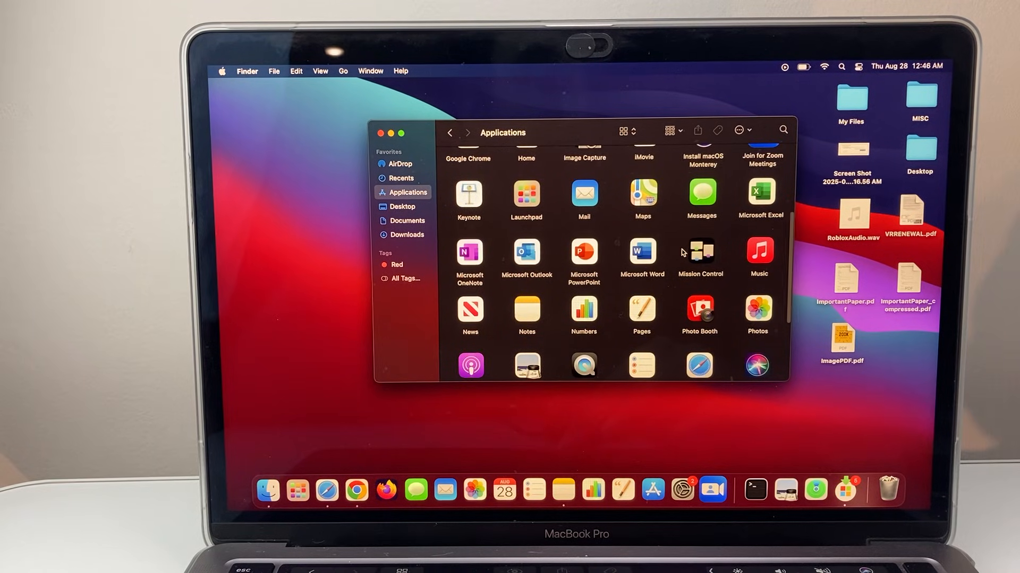
{"action": "scroll", "scroll_direction": "down", "scroll_amount": 3}
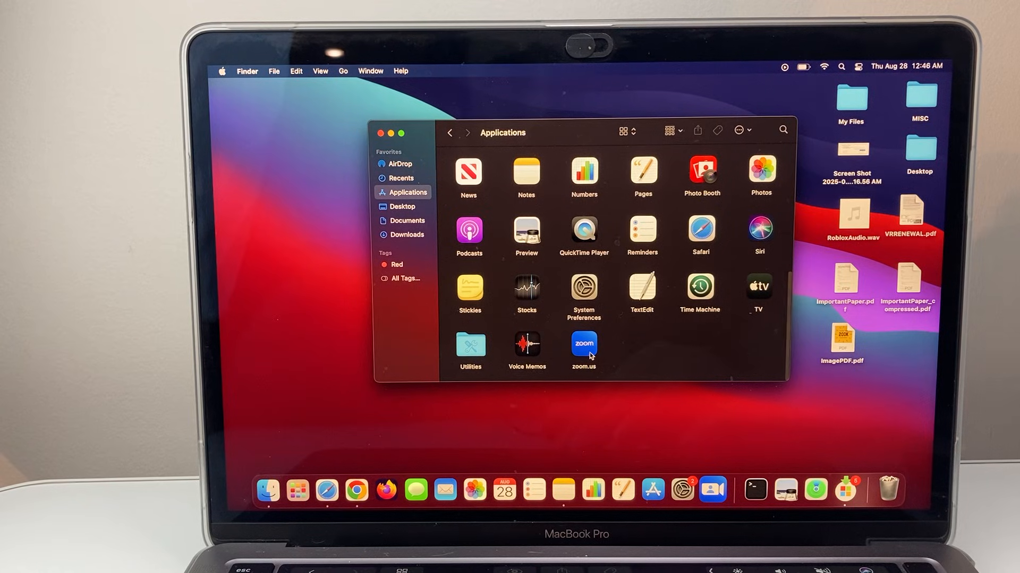
Step: Select zoom.us and bring up Finder's File commands, including Move to Trash
{"action": "left_click", "coordinate": [583, 344]}
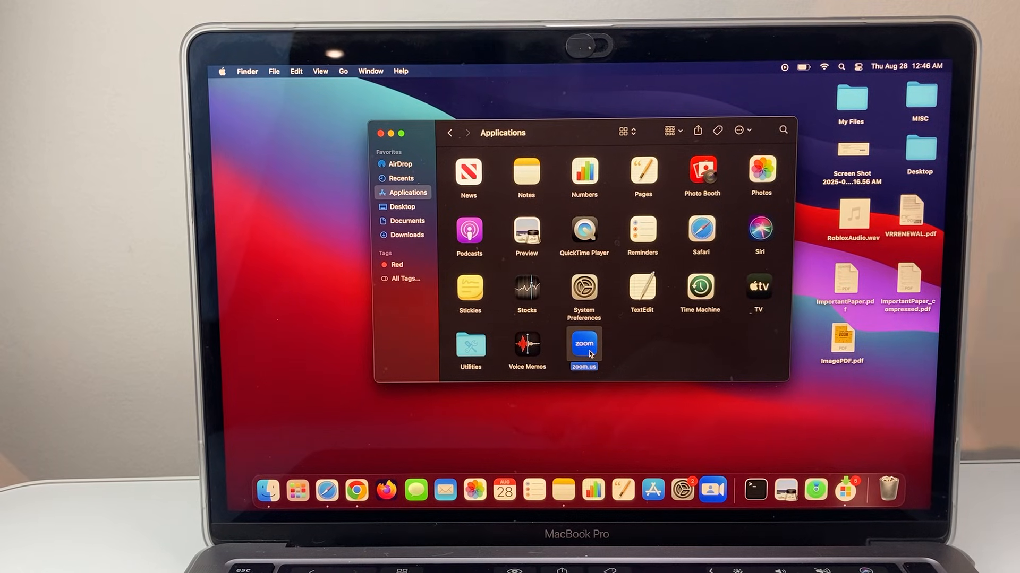
{"action": "right_click", "coordinate": [582, 343]}
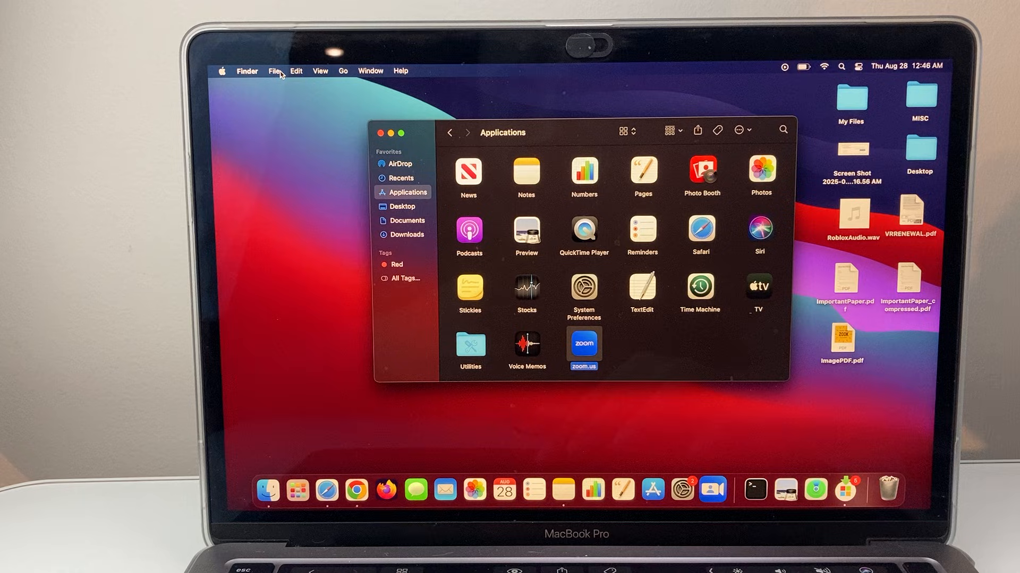
{"action": "left_click", "coordinate": [274, 71]}
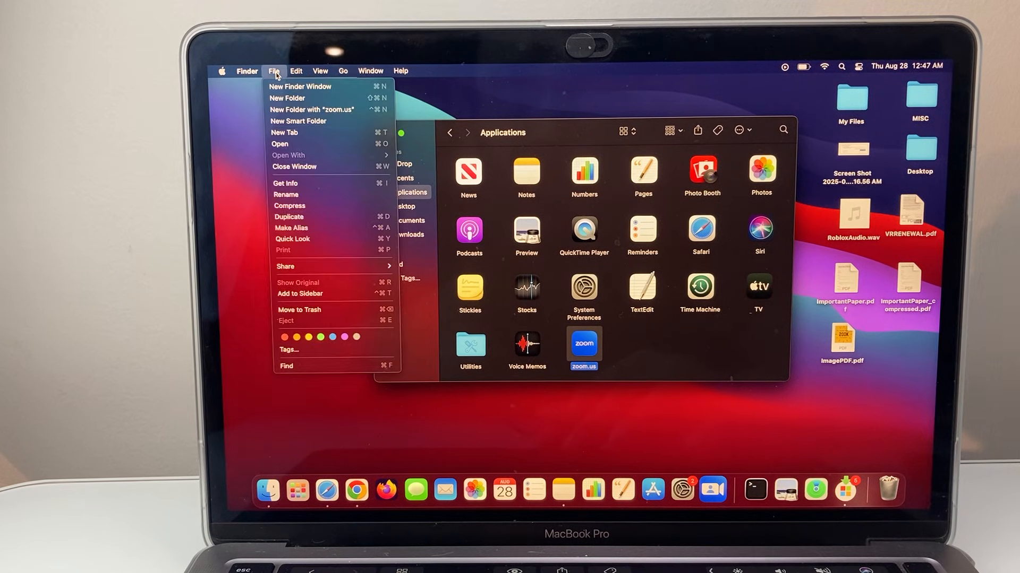
{"action": "mouse_move", "coordinate": [298, 121]}
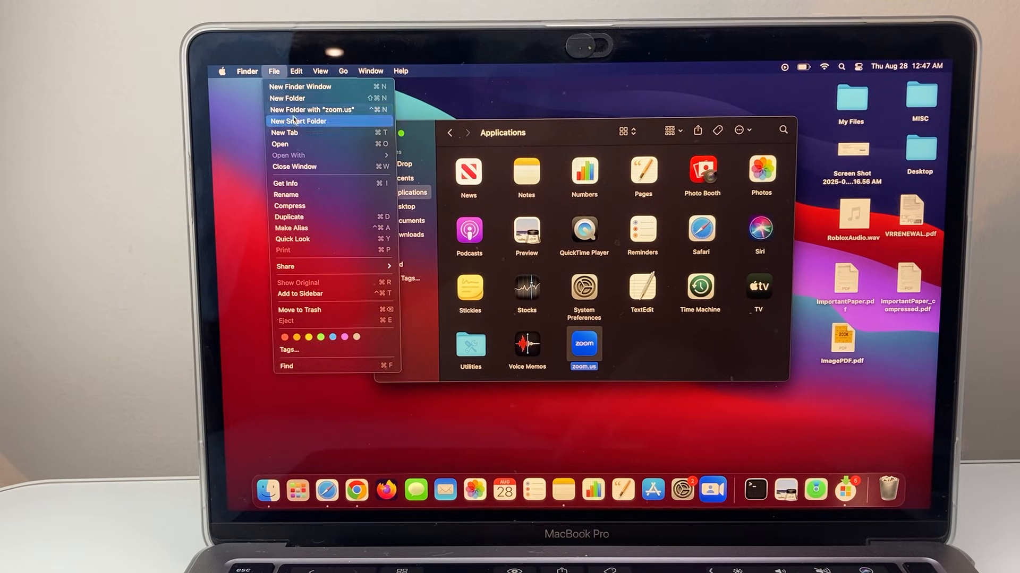
{"action": "mouse_move", "coordinate": [325, 309]}
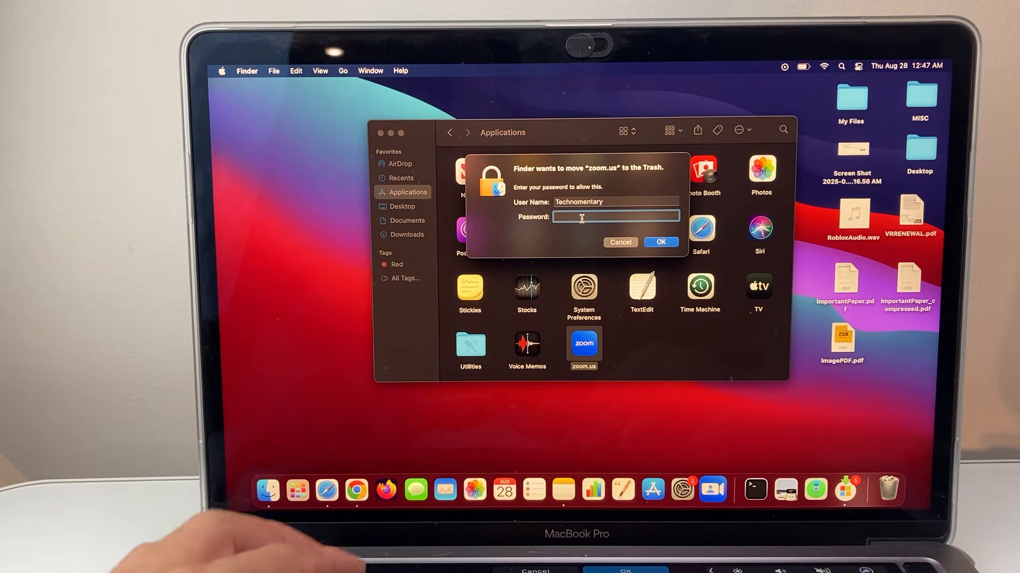
Step: Move zoom.us to the Trash, authorising it with the administrator password
{"action": "type", "text": "•••"}
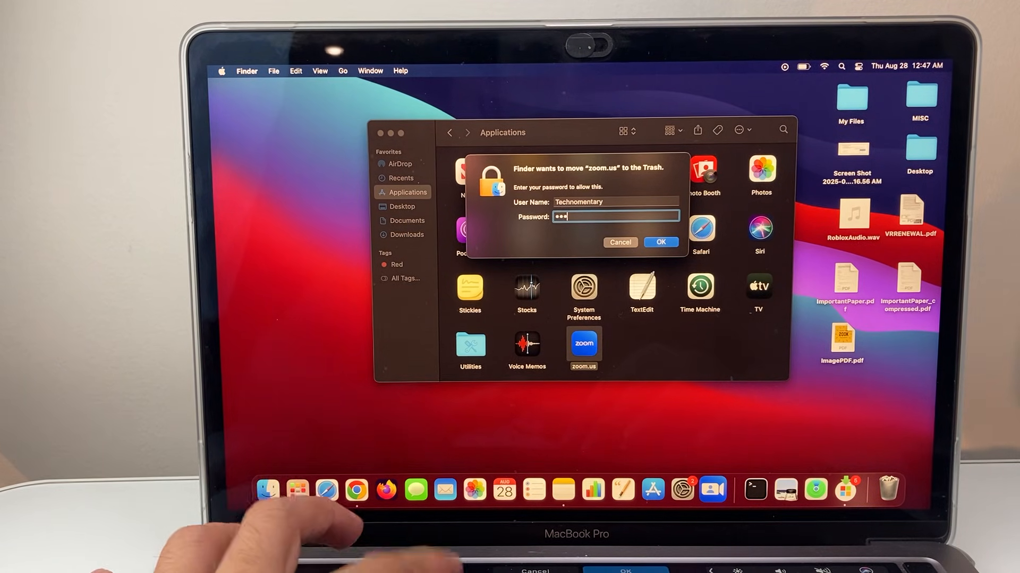
{"action": "type", "text": "•"}
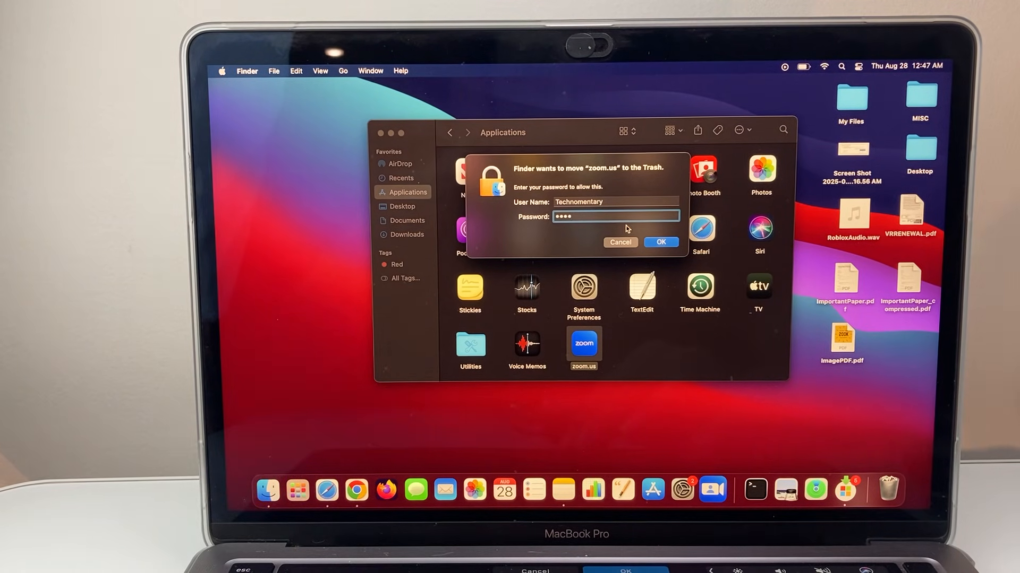
{"action": "left_click", "coordinate": [660, 242]}
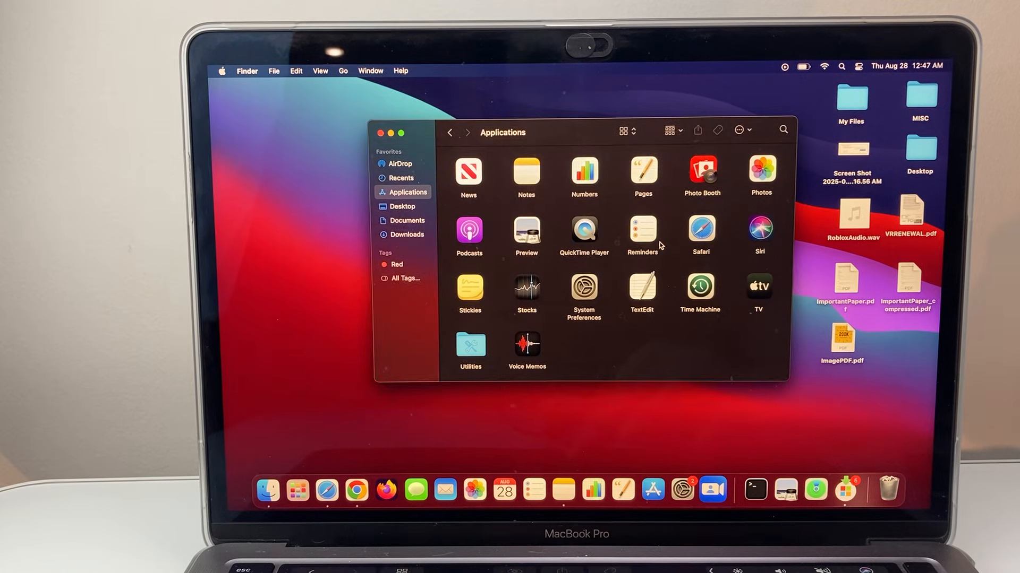
{"action": "mouse_move", "coordinate": [574, 362]}
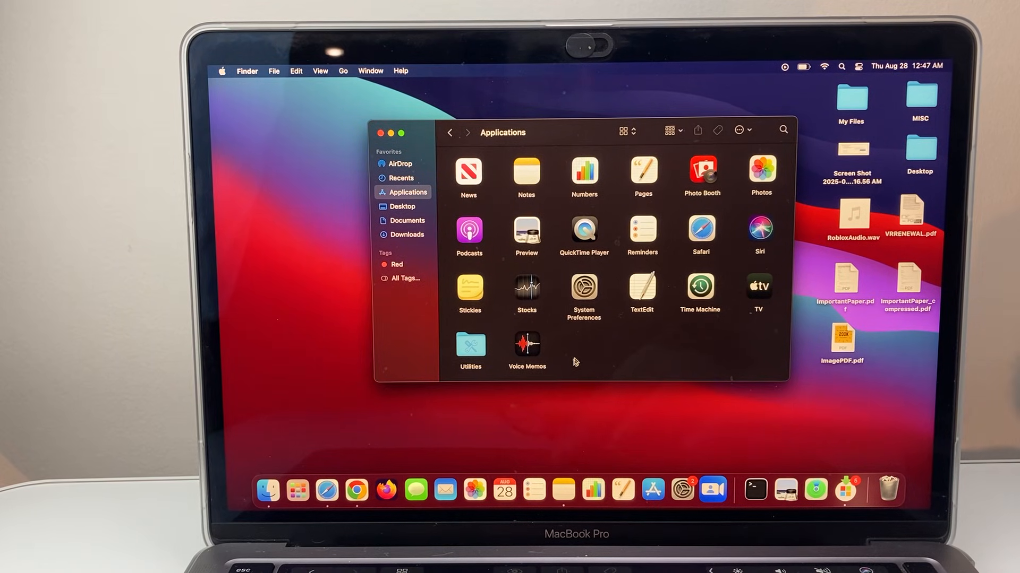
{"action": "mouse_move", "coordinate": [889, 490]}
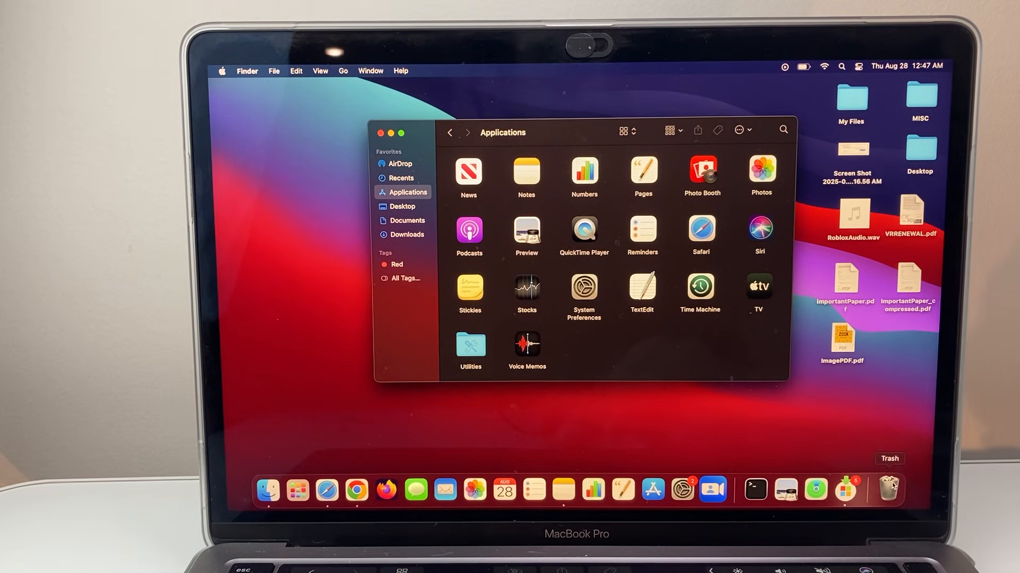
Step: Empty the Trash from the Dock and confirm, permanently erasing zoom.us
{"action": "right_click", "coordinate": [888, 490]}
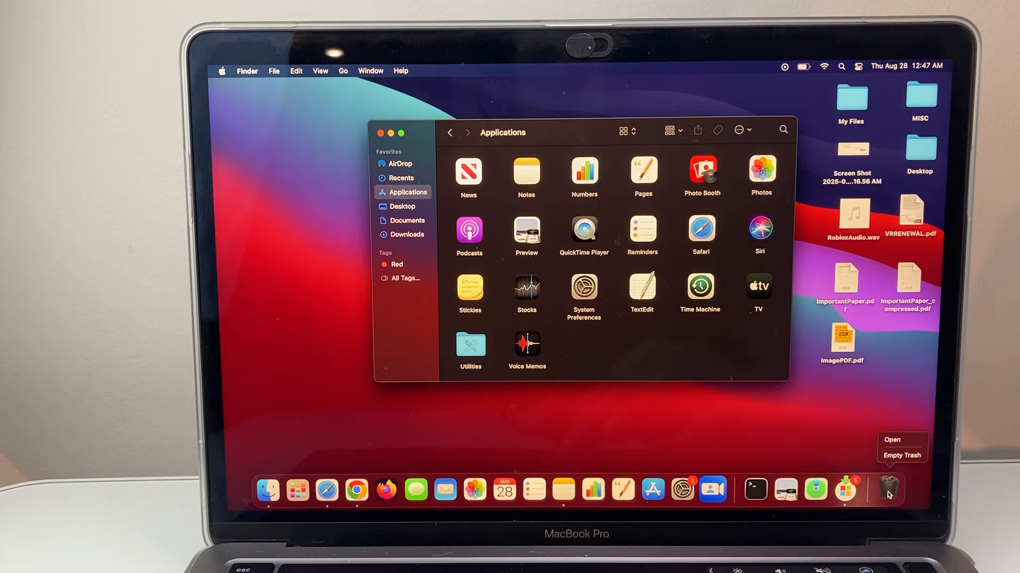
{"action": "left_click", "coordinate": [274, 71]}
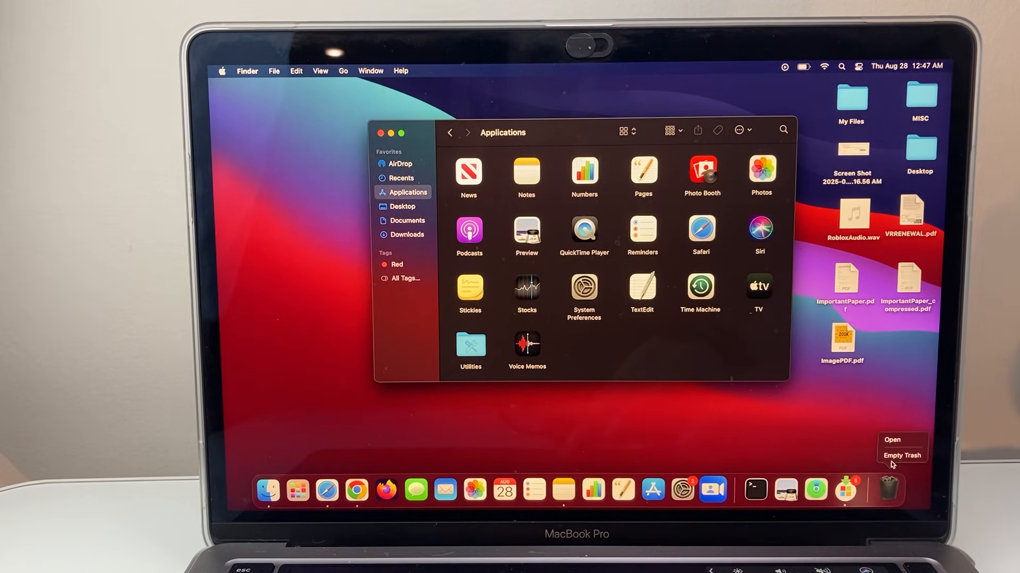
{"action": "left_click", "coordinate": [902, 455]}
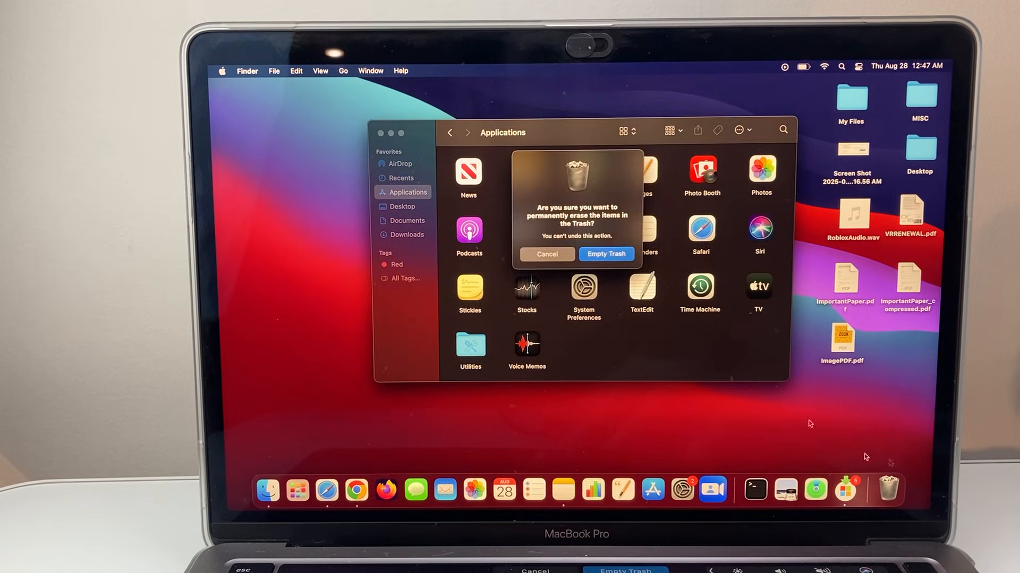
{"action": "left_click", "coordinate": [605, 254]}
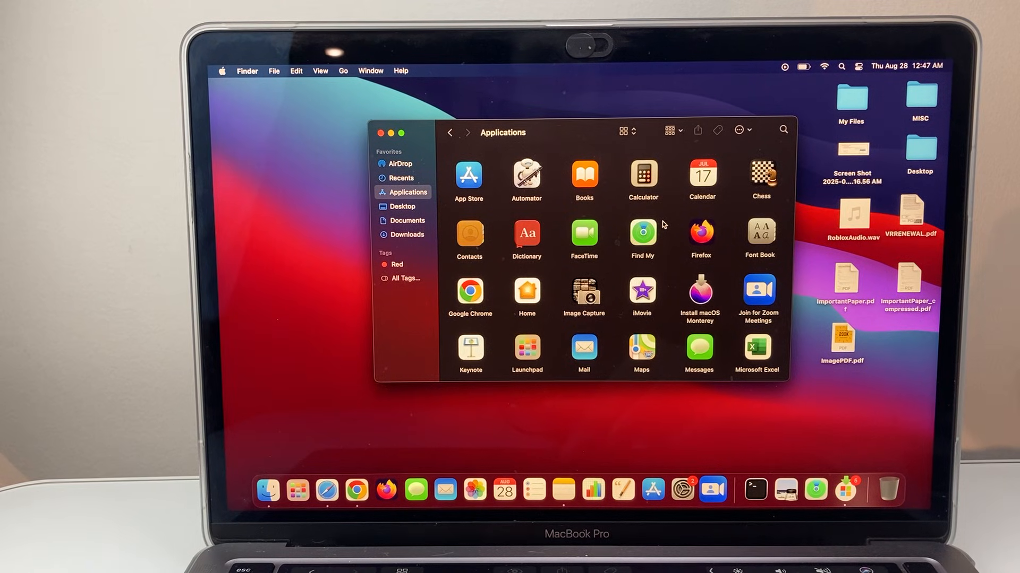
{"action": "right_click", "coordinate": [468, 175]}
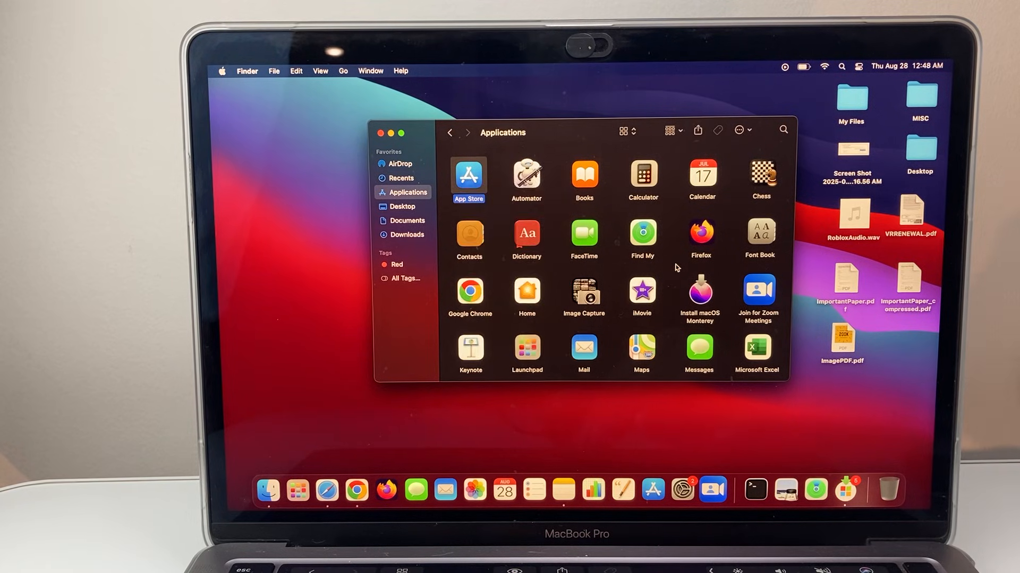
{"action": "scroll", "scroll_direction": "down", "scroll_amount": 3}
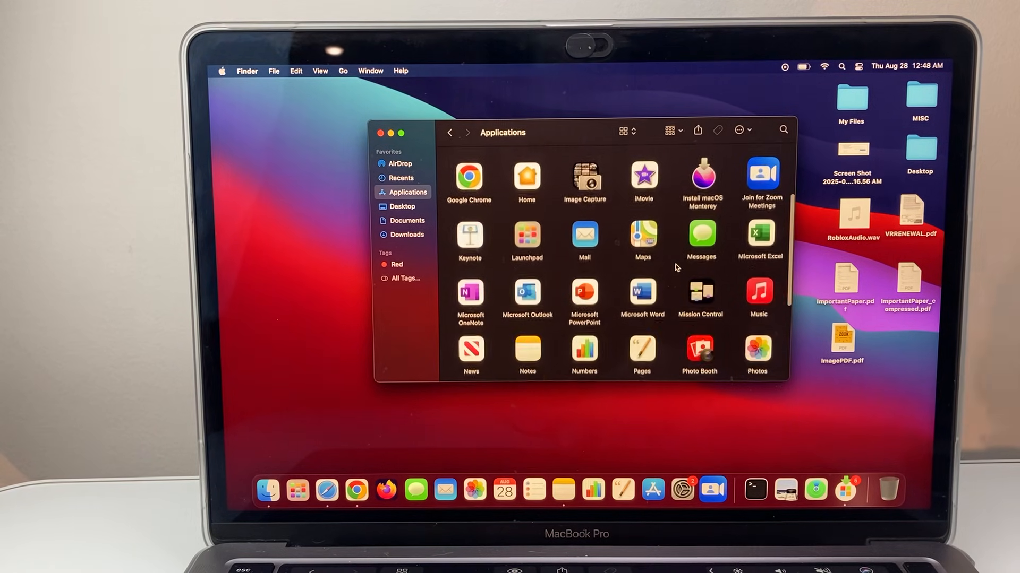
{"action": "scroll", "scroll_direction": "down", "scroll_amount": 3}
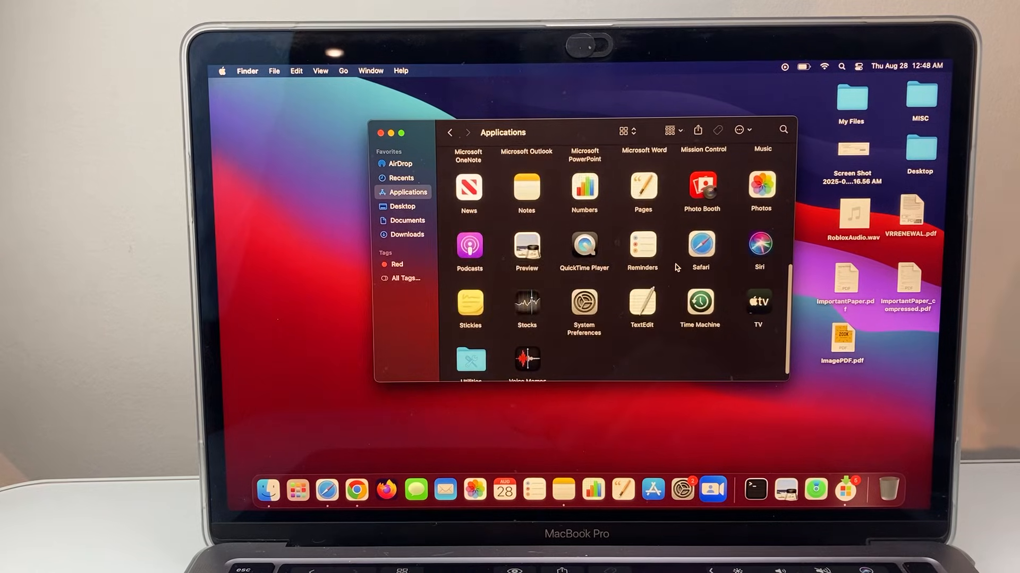